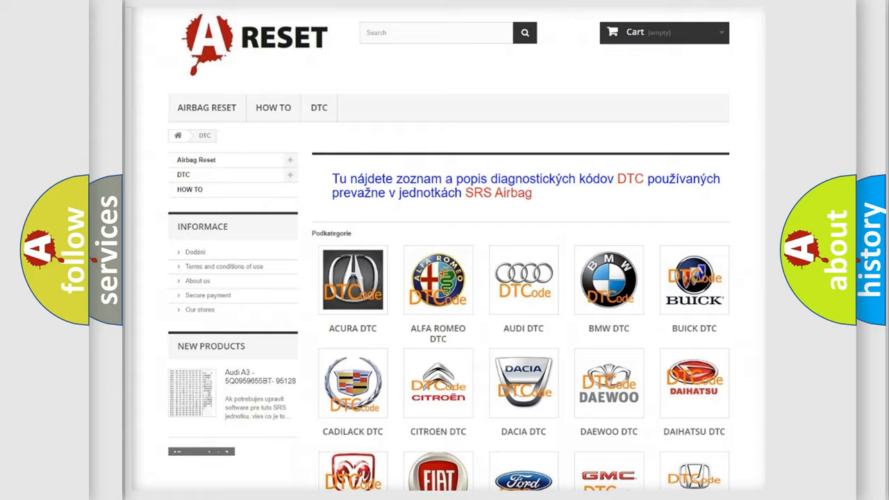
Scroll the DTC catalogue to the Dodge tile and open its trouble code list.
{"action": "scroll", "scroll_direction": "down", "scroll_amount": 3}
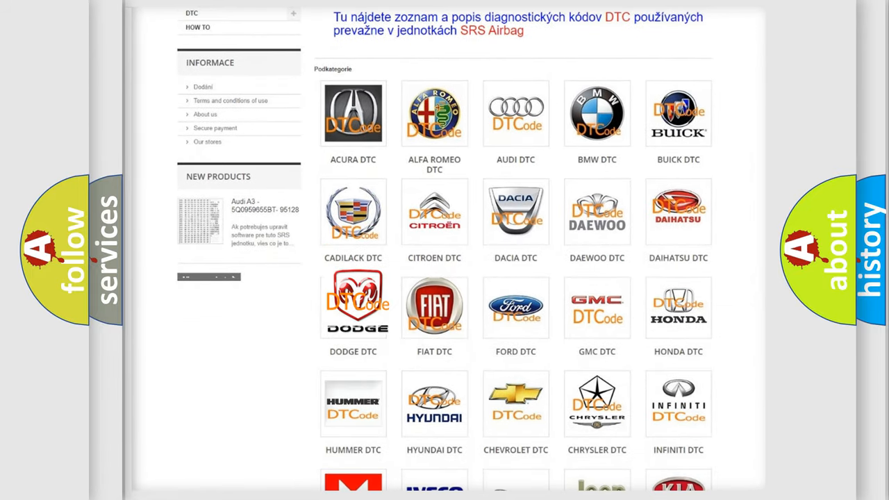
{"action": "left_click", "coordinate": [352, 306]}
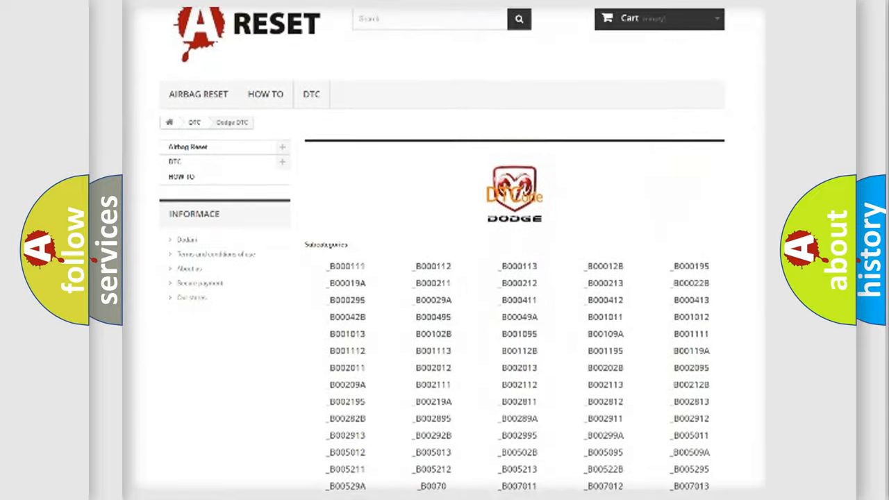
{"action": "scroll", "scroll_direction": "down", "scroll_amount": 3}
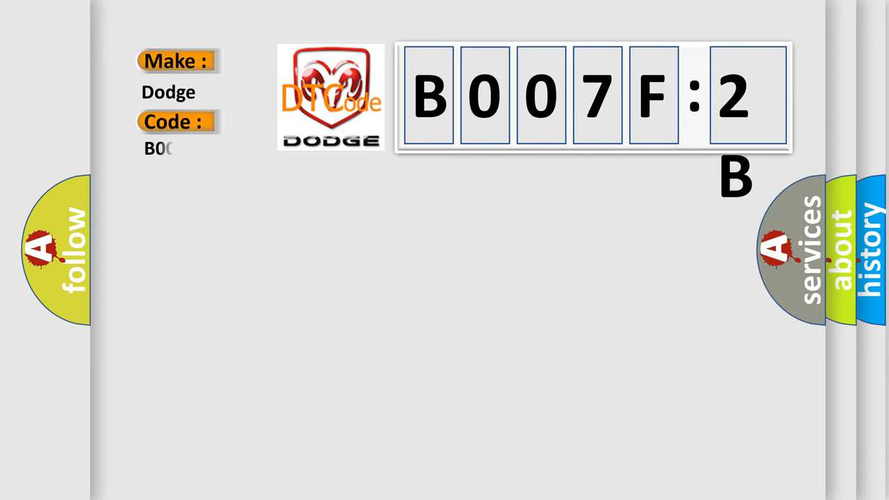
Enter '007F2B' after B in the Dodge code field to complete B007F2B.
{"action": "type", "text": "007F2B"}
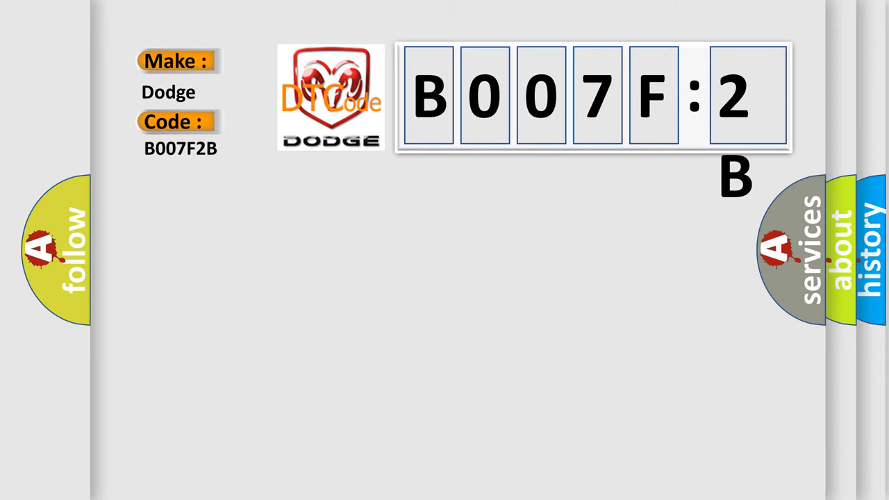